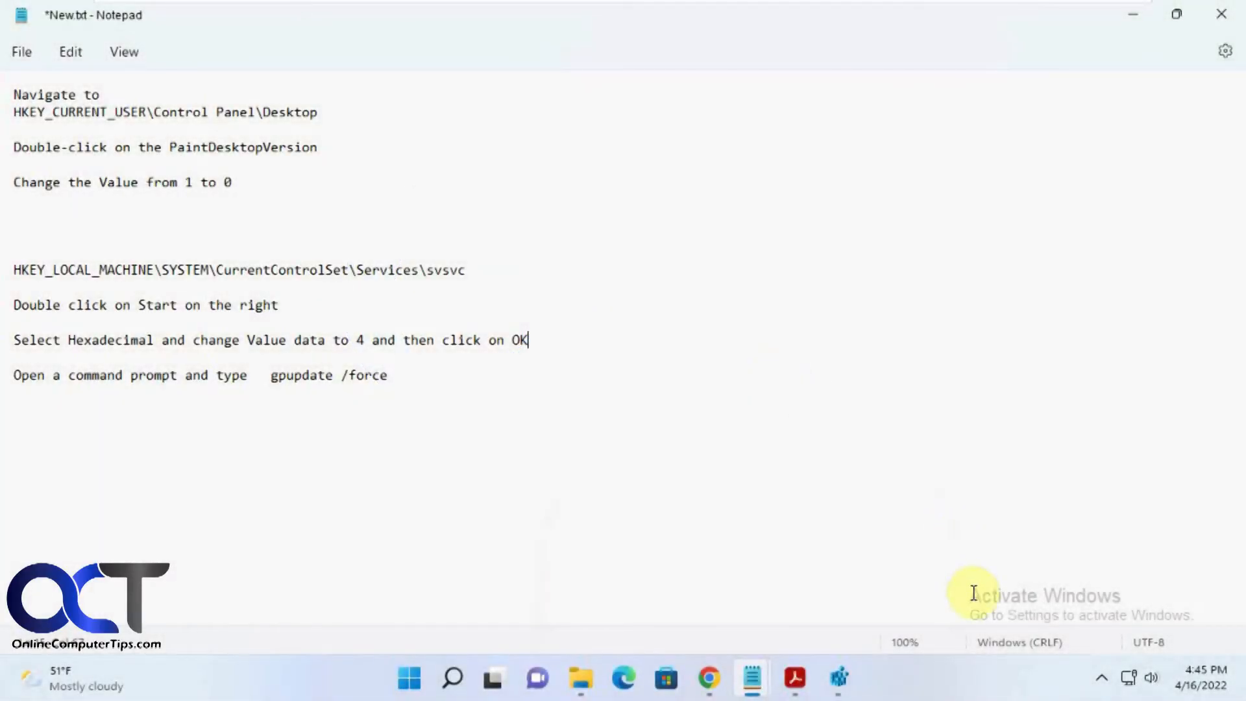
pyautogui.moveTo(1005, 592)
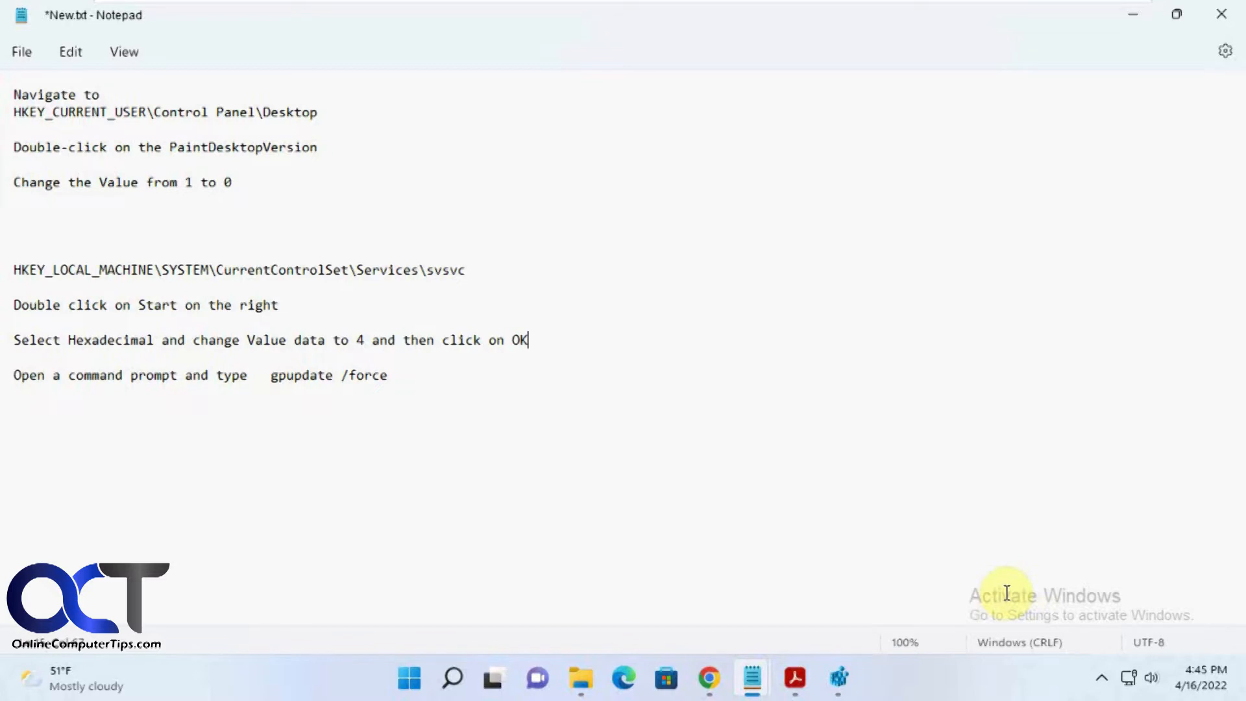
pyautogui.moveTo(1012, 566)
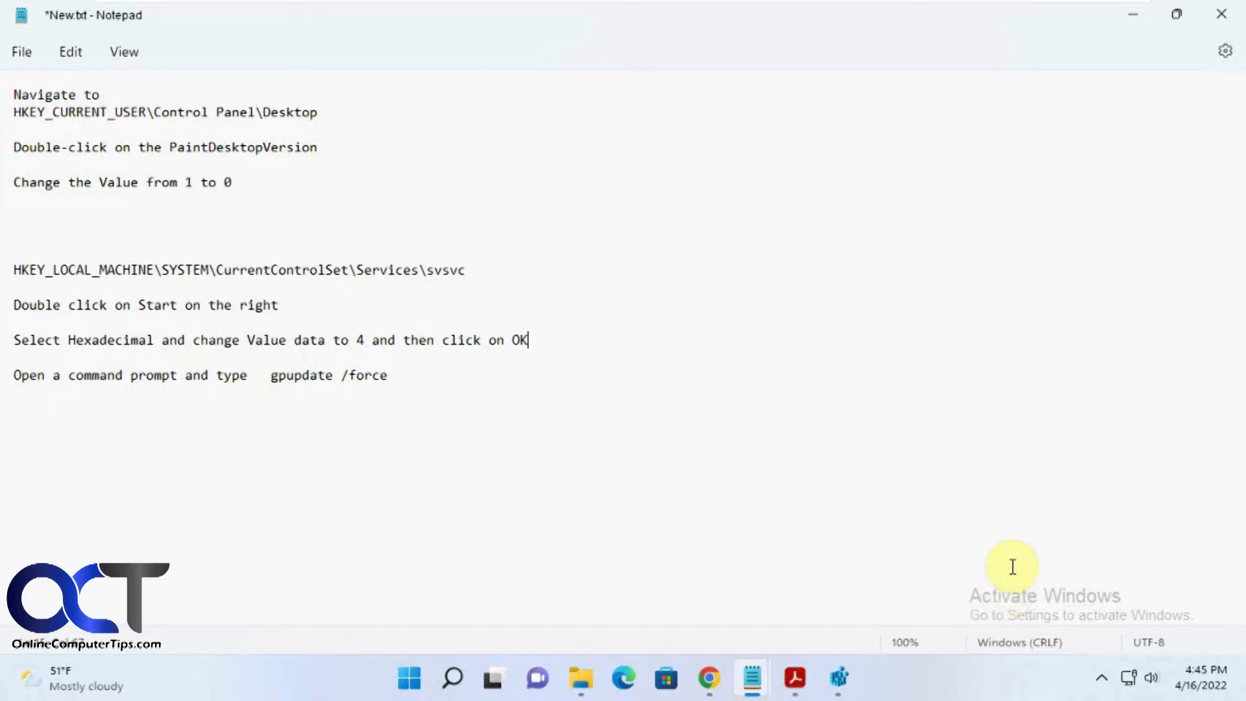
pyautogui.moveTo(1089, 498)
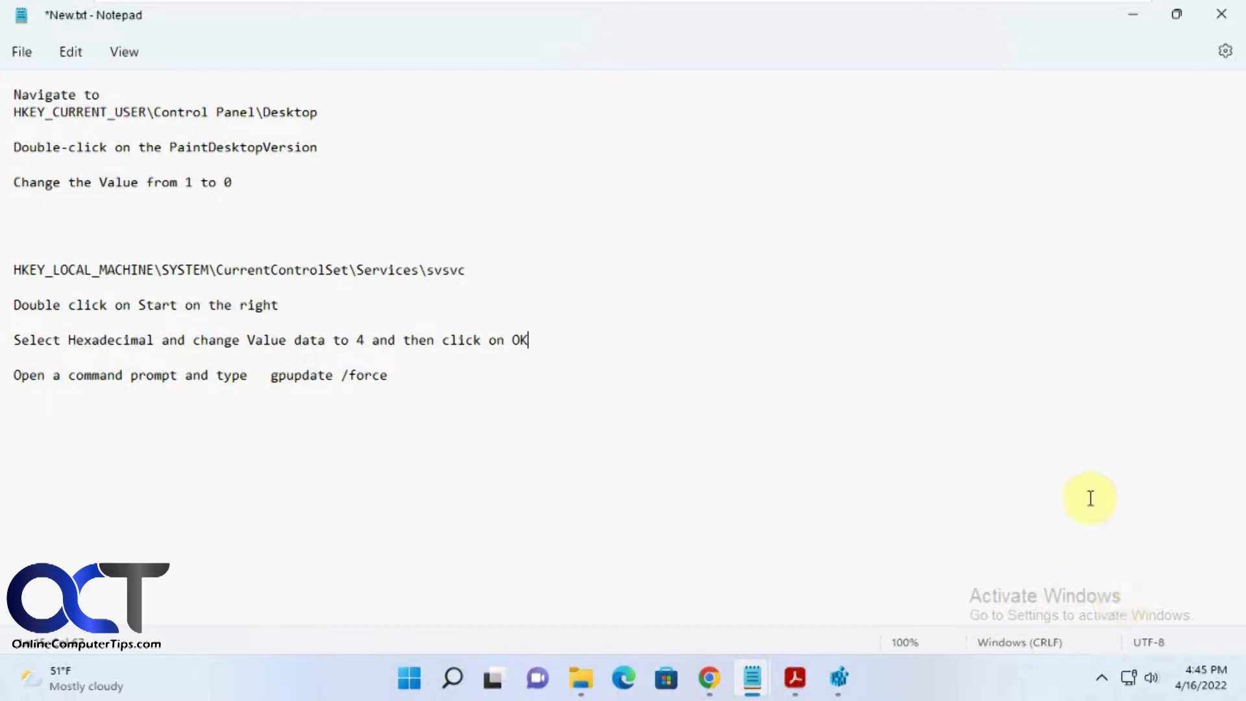
pyautogui.moveTo(979, 512)
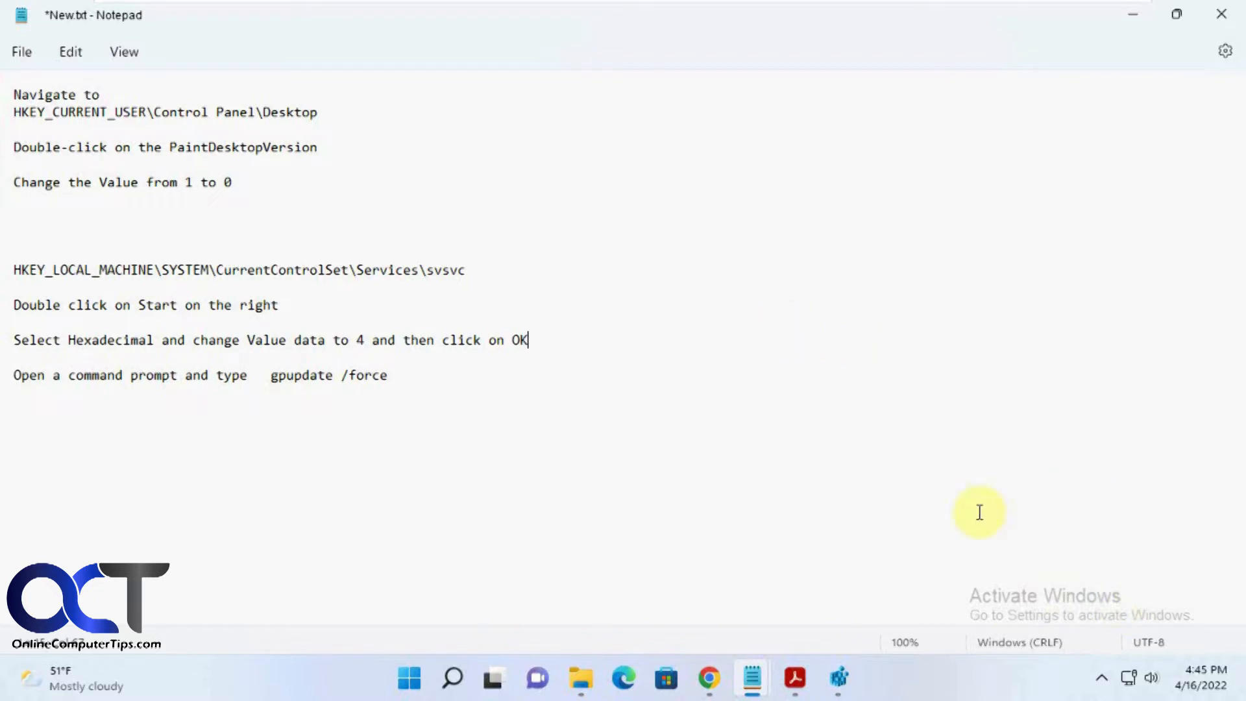
pyautogui.moveTo(779, 376)
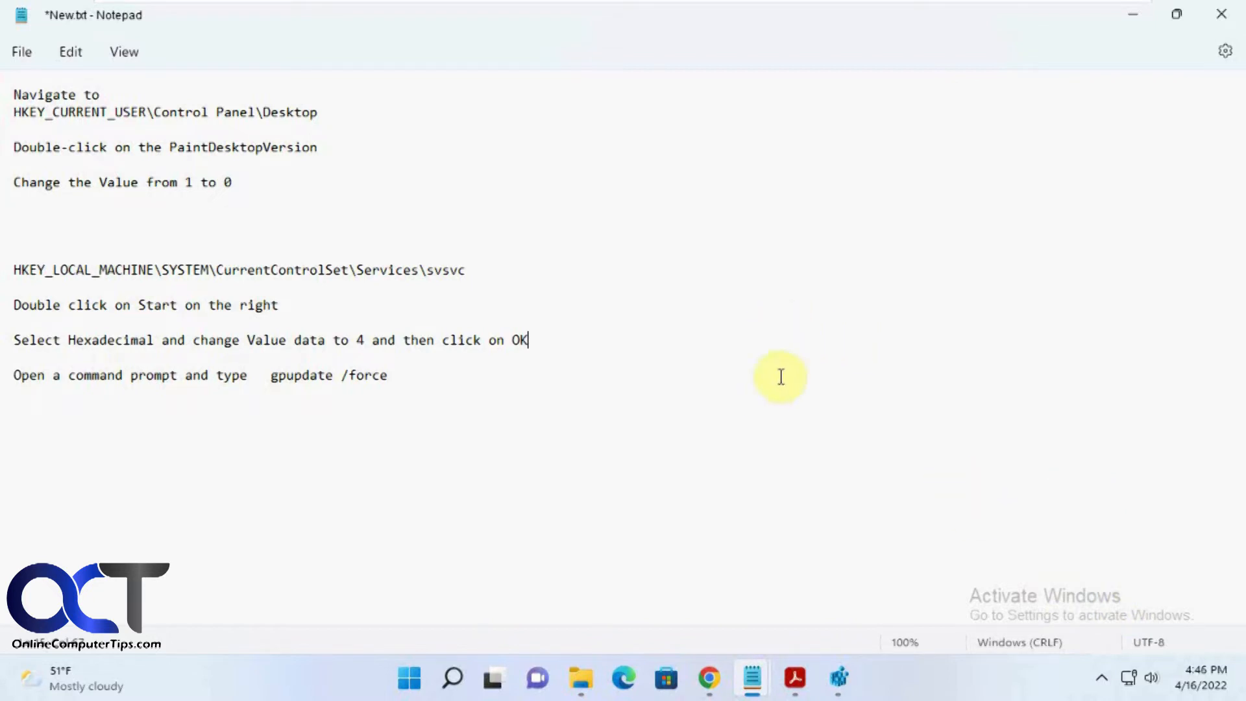
pyautogui.moveTo(707, 333)
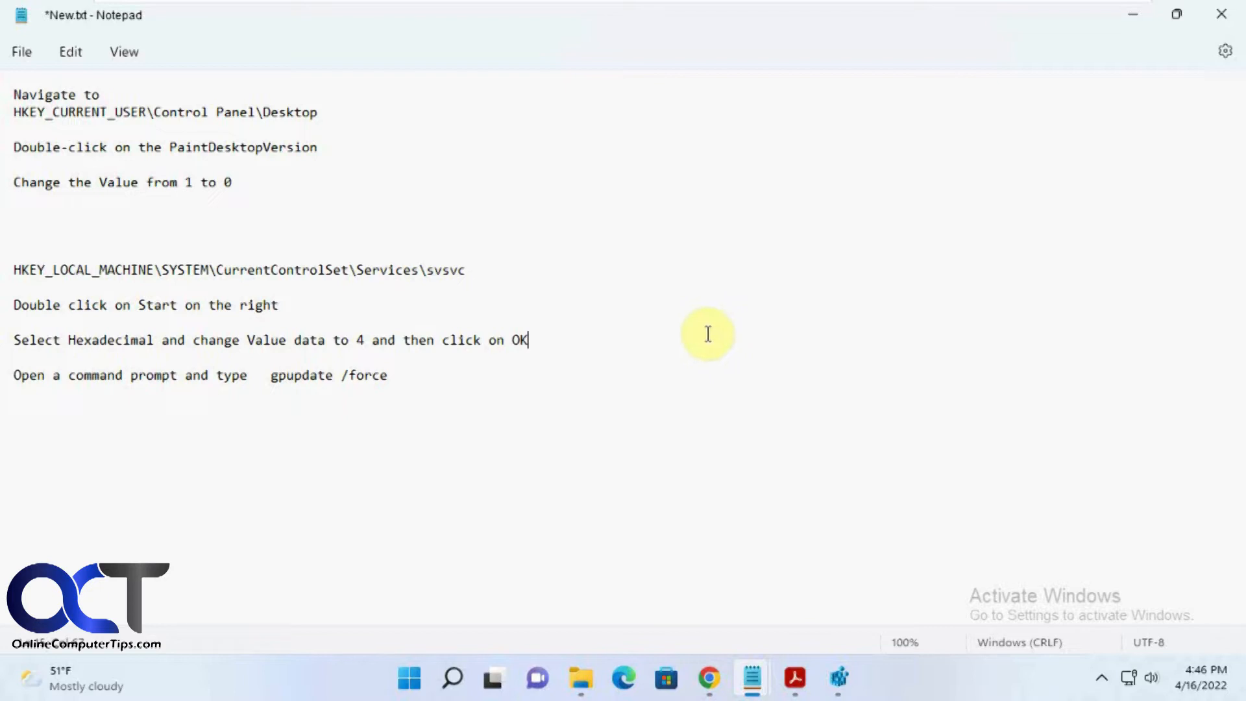
pyautogui.moveTo(704, 347)
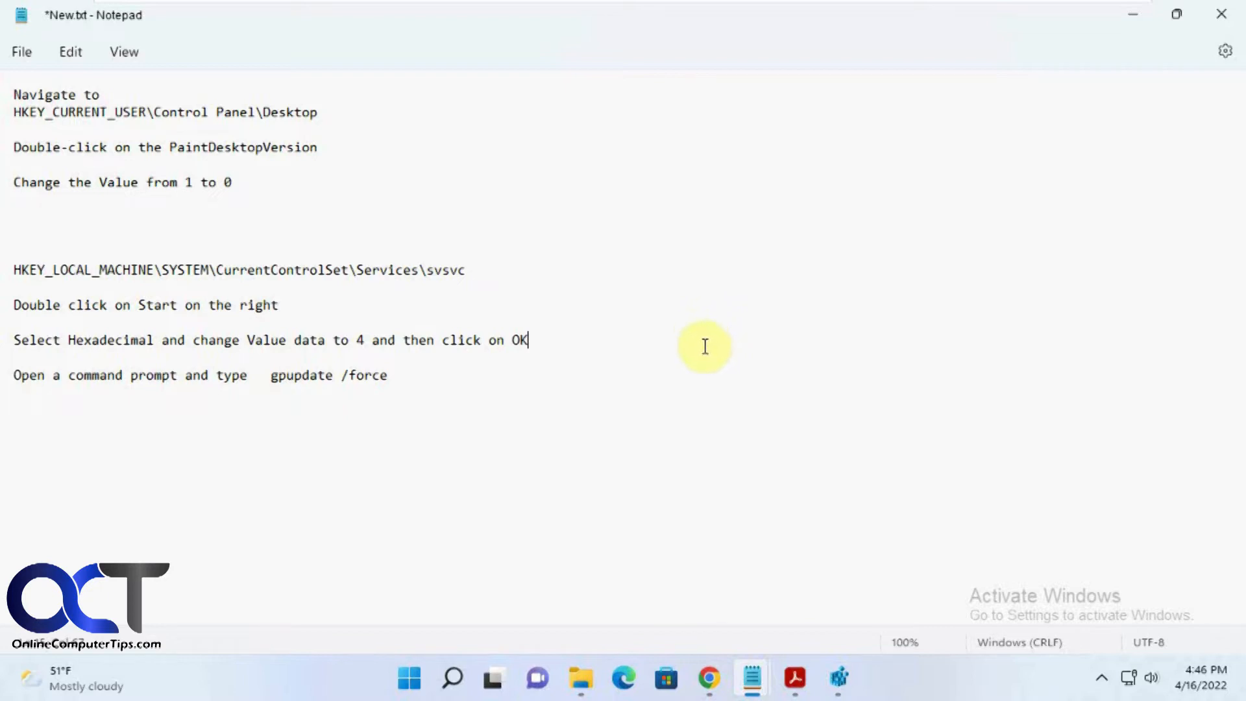
pyautogui.moveTo(337, 112)
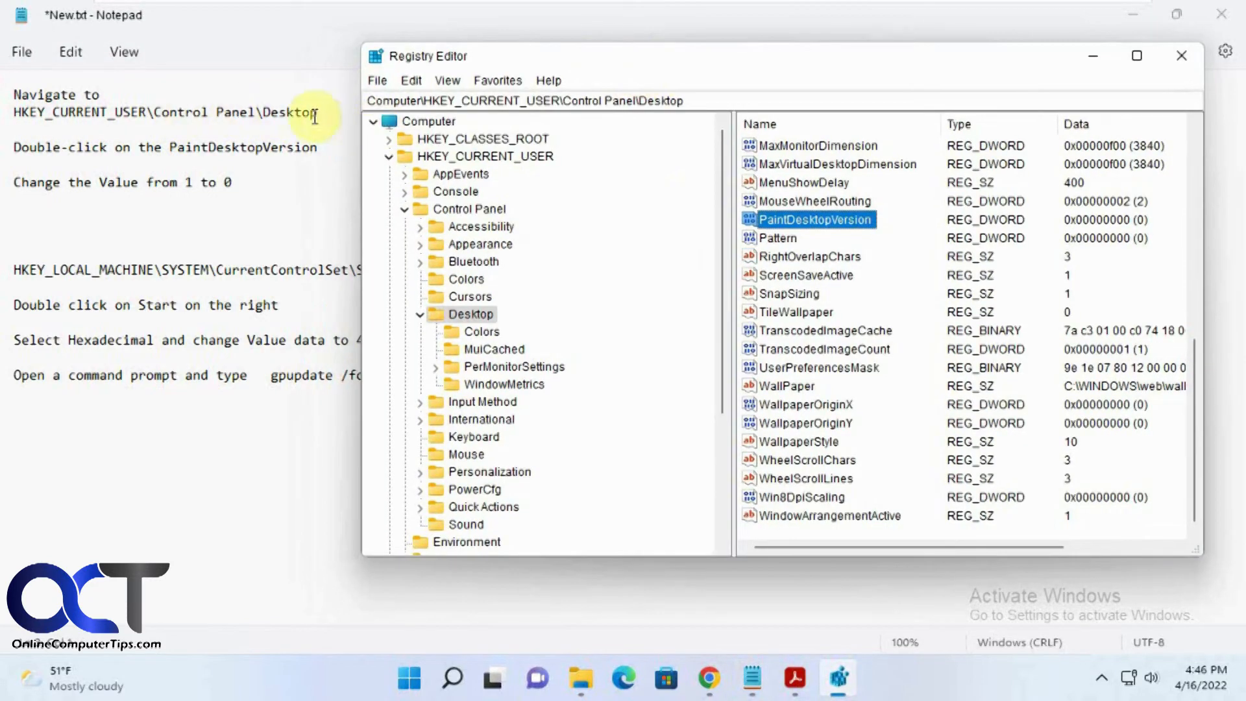
pyautogui.moveTo(808, 219)
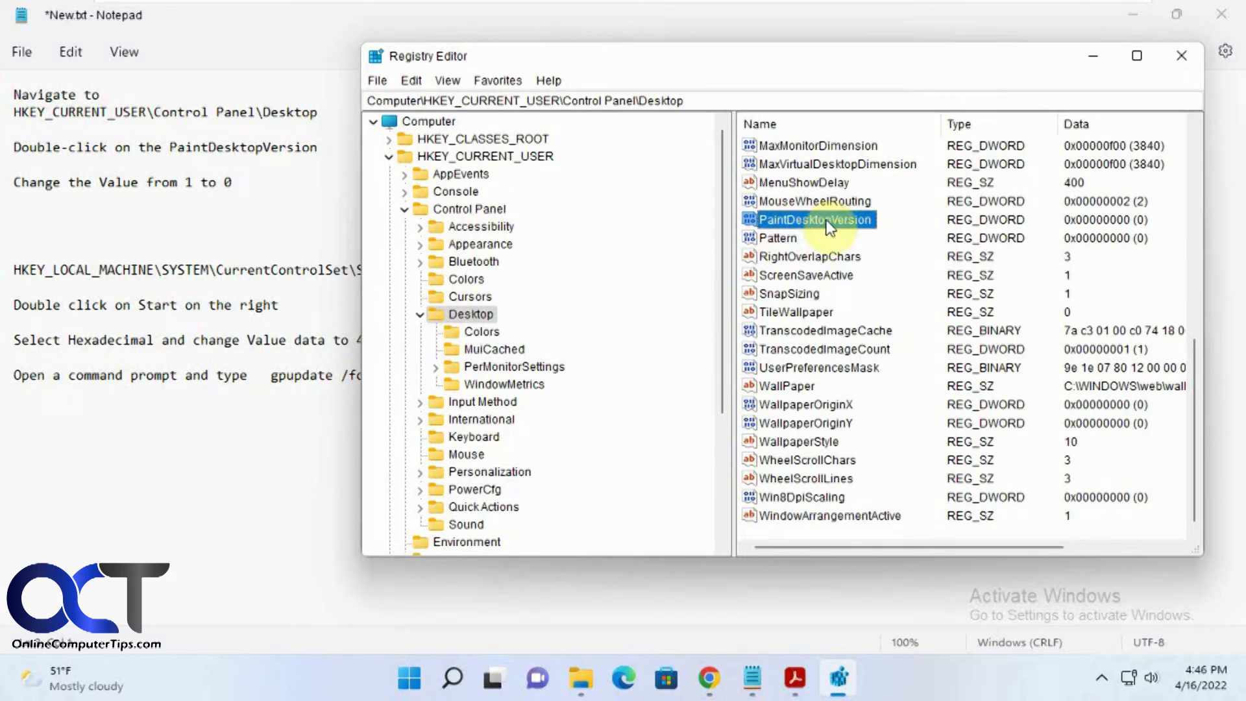
# - Confirm PaintDesktopVersion under Control Panel\Desktop is 0 and cancel without changes
pyautogui.doubleClick(812, 219)
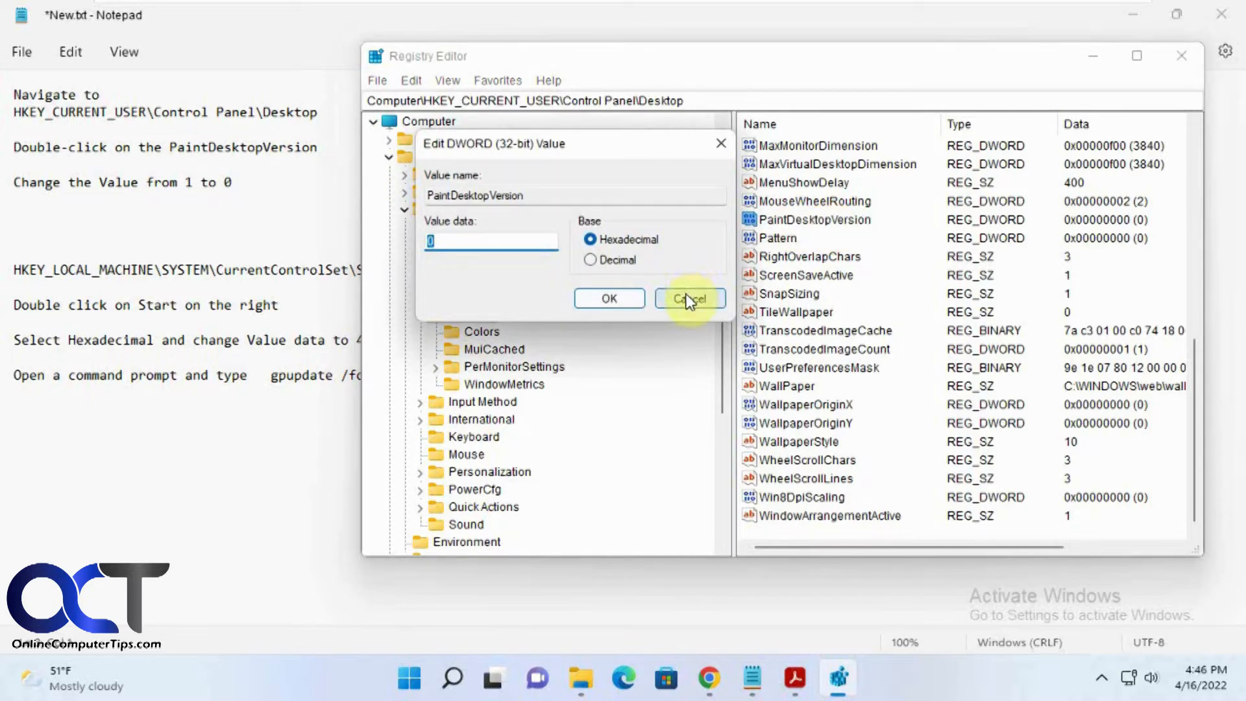
pyautogui.click(688, 297)
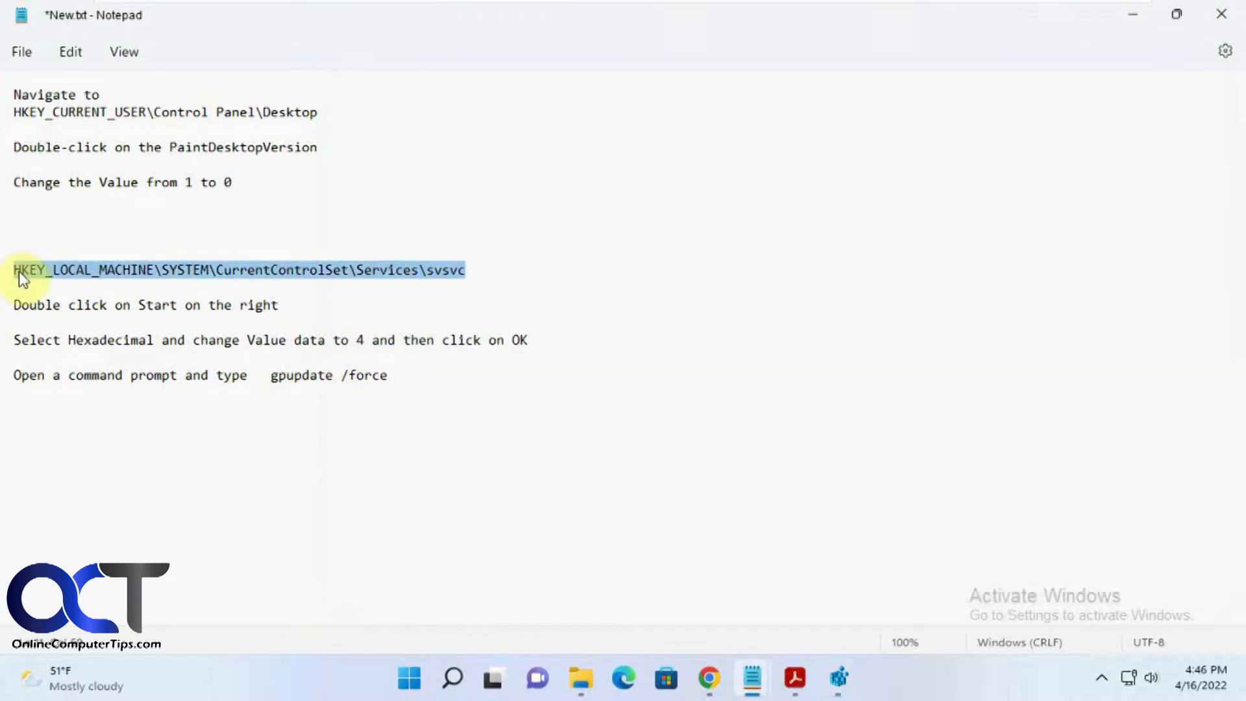
# - Go to HKEY_LOCAL_MACHINE\SYSTEM\CurrentControlSet\Services\svsvc via the address bar
pyautogui.click(839, 679)
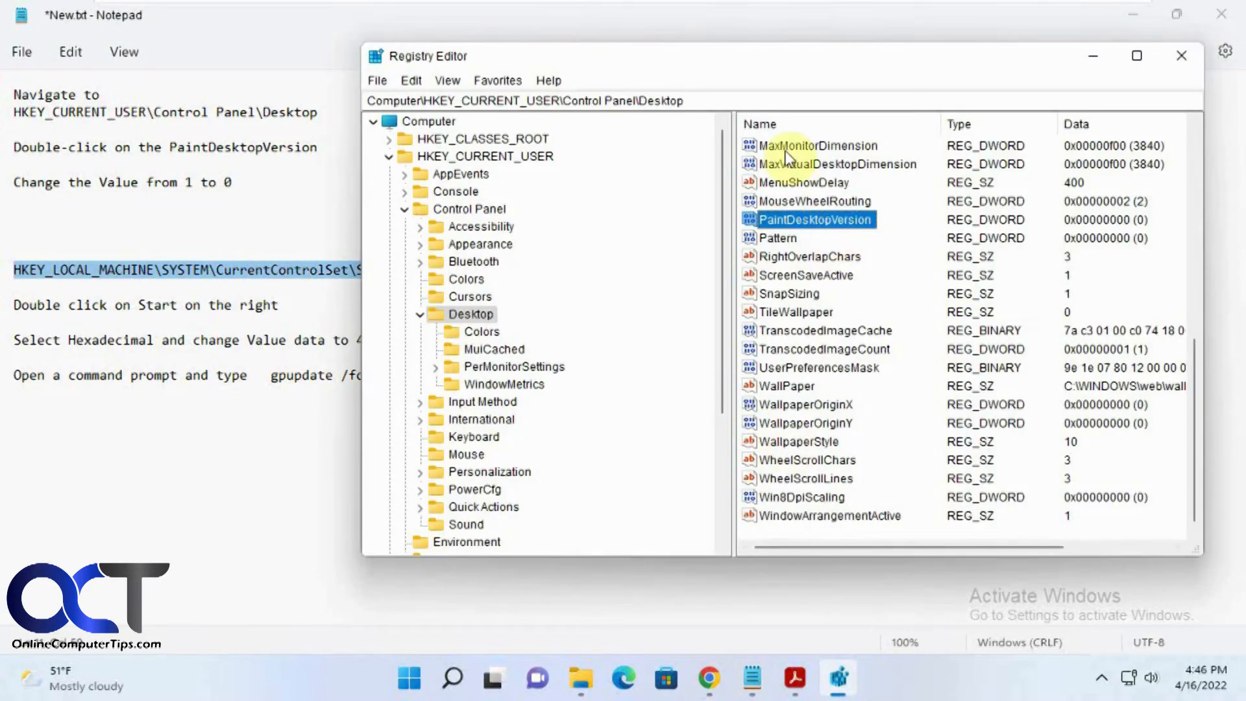
pyautogui.click(524, 101)
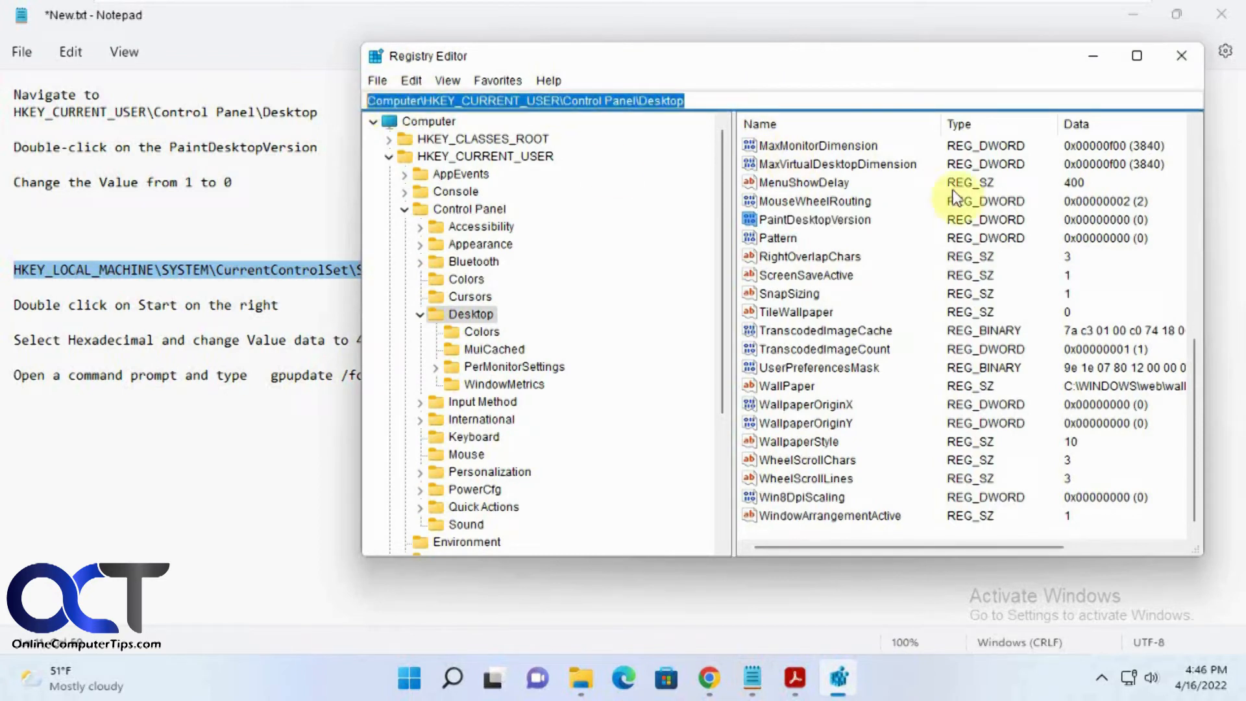
pyautogui.moveTo(946, 157)
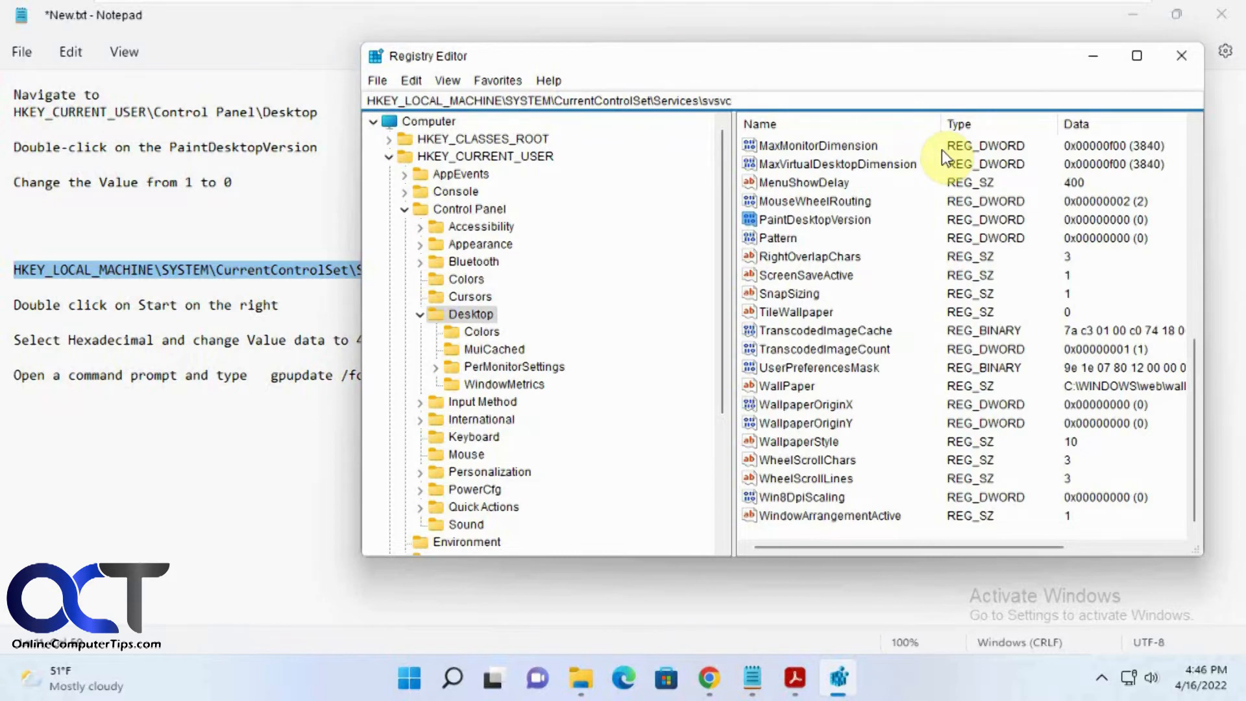
pyautogui.click(496, 488)
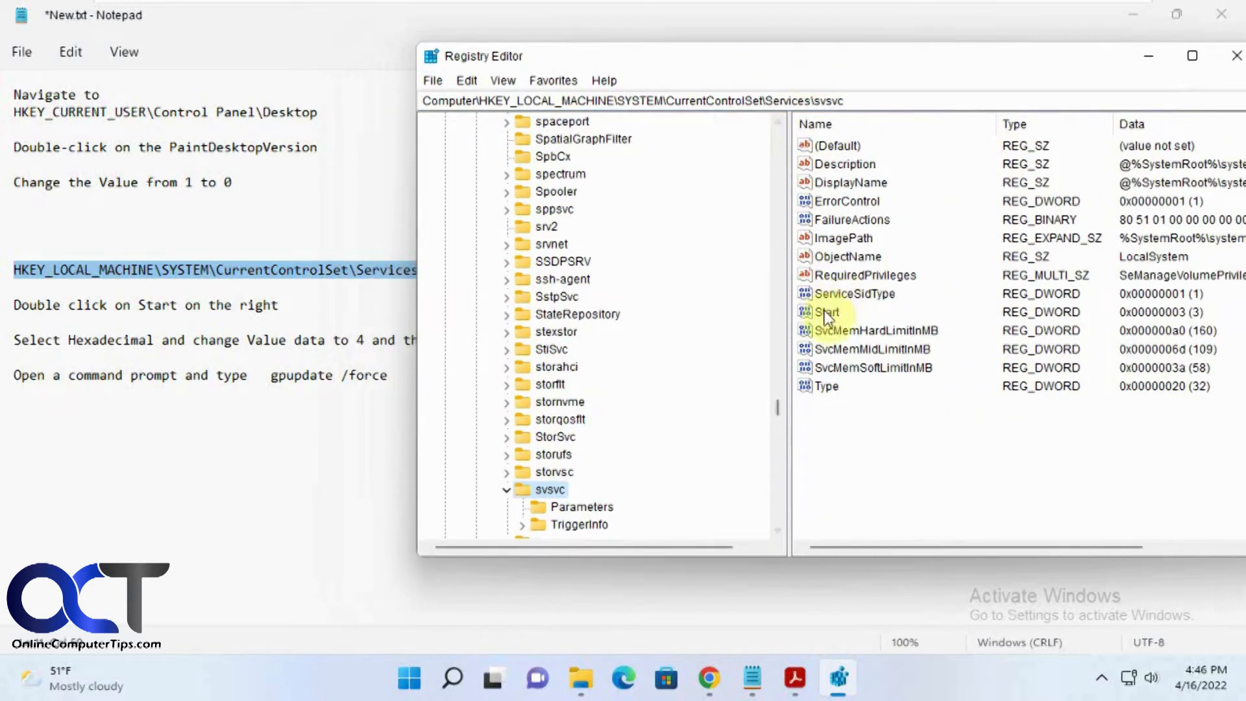
# - Change svsvc's Start DWORD from 3 to 4 in hexadecimal
pyautogui.doubleClick(827, 312)
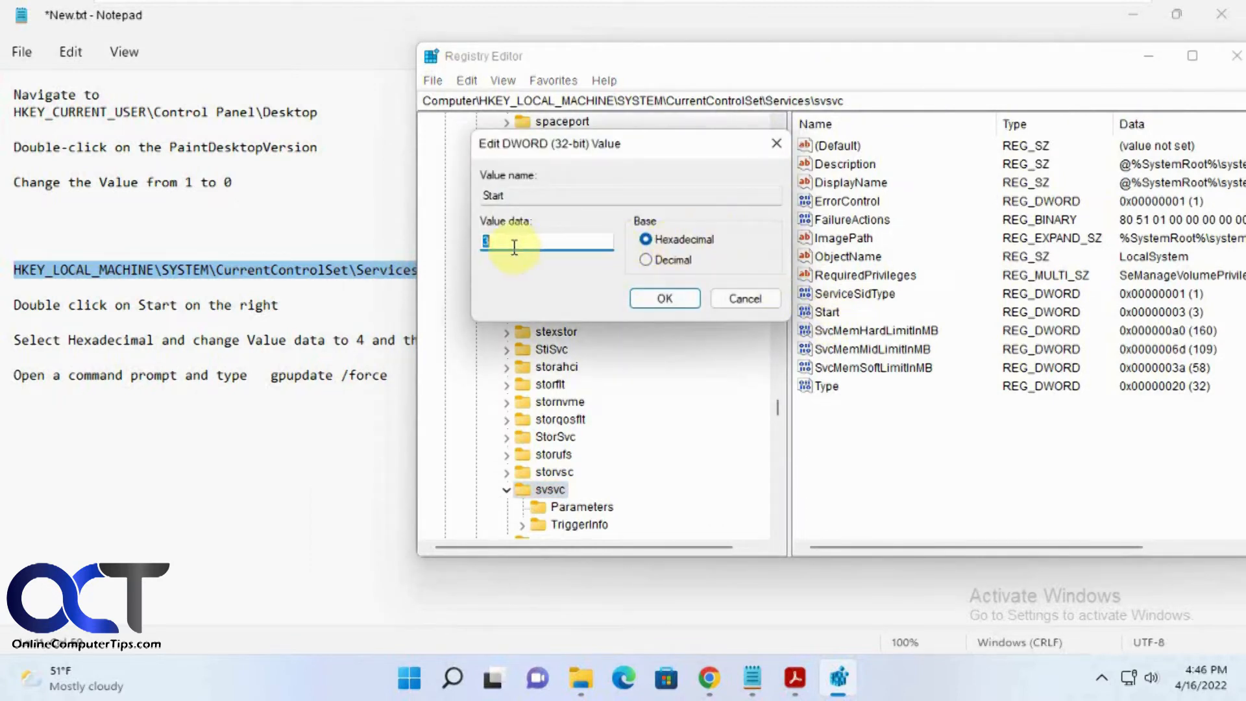
pyautogui.write('4')
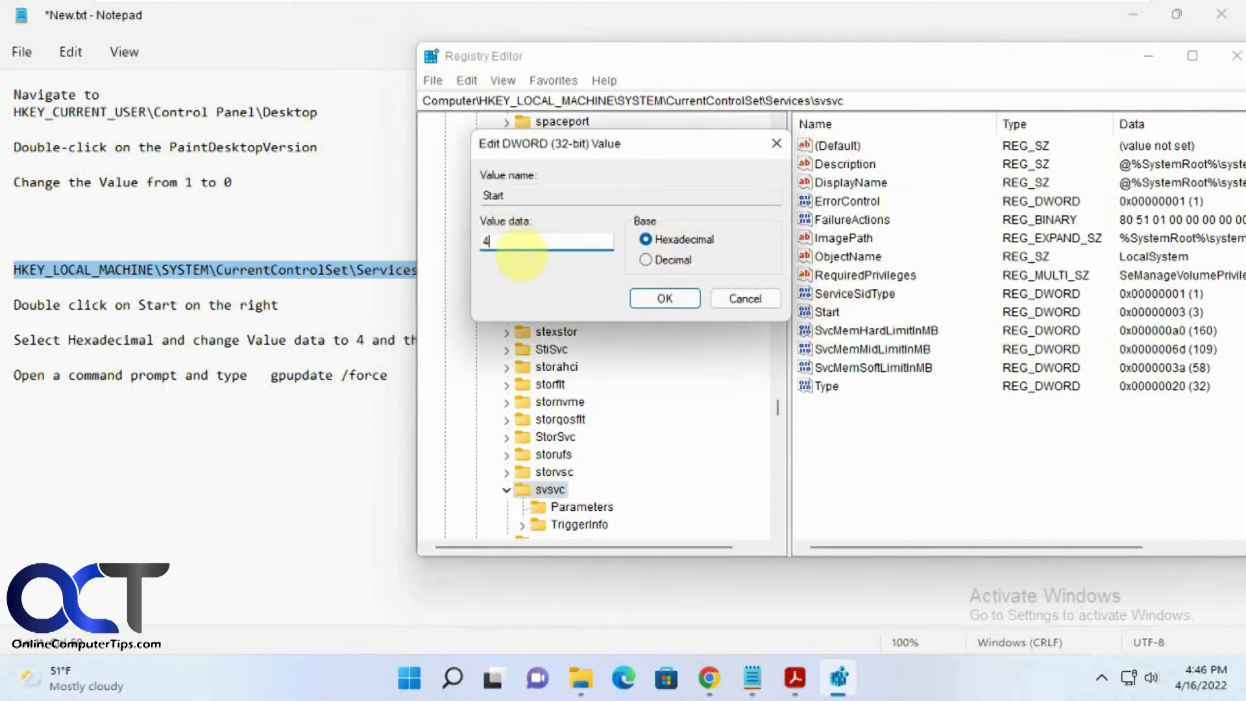
pyautogui.click(664, 298)
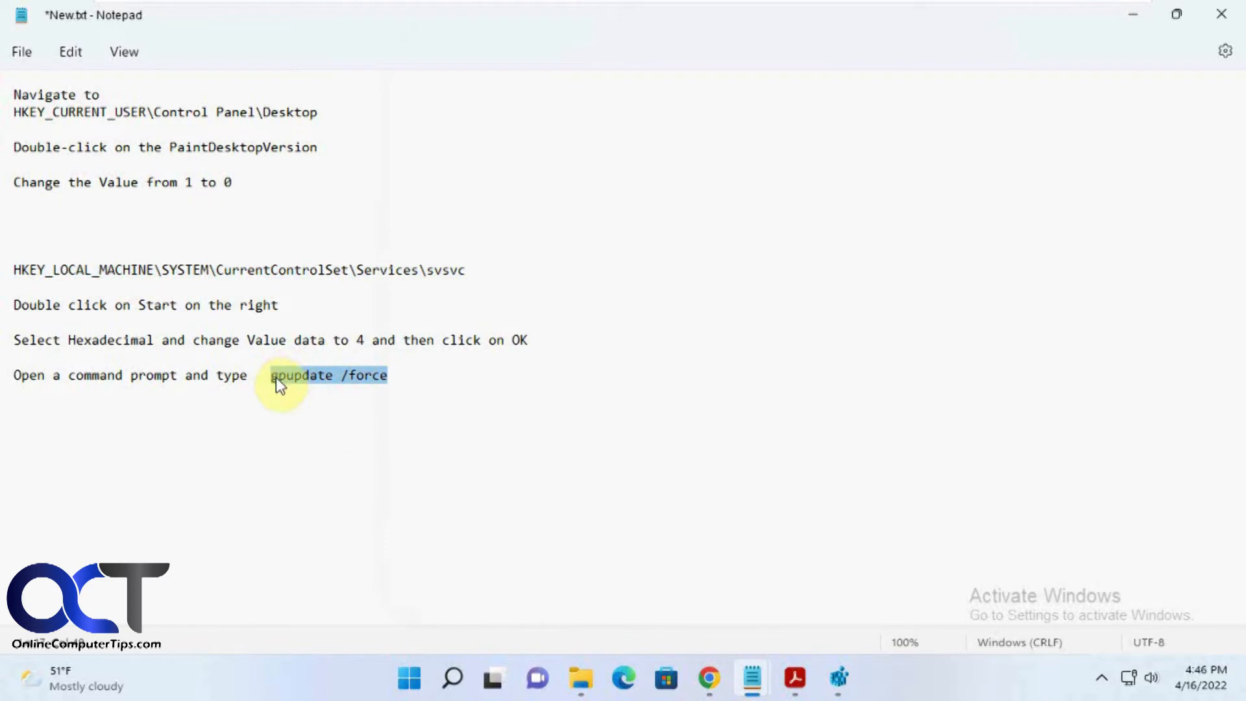
# - Find Command Prompt in search and run it as administrator for gpupdate /force
pyautogui.click(452, 677)
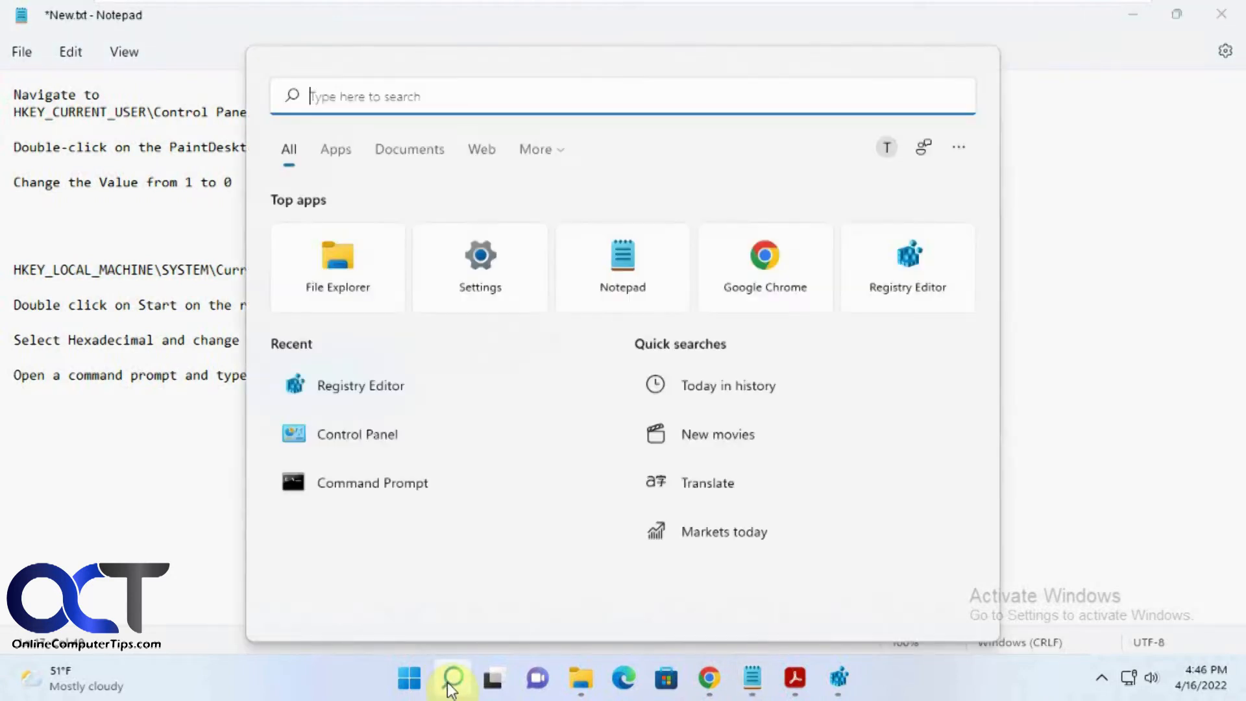
pyautogui.rightClick(371, 482)
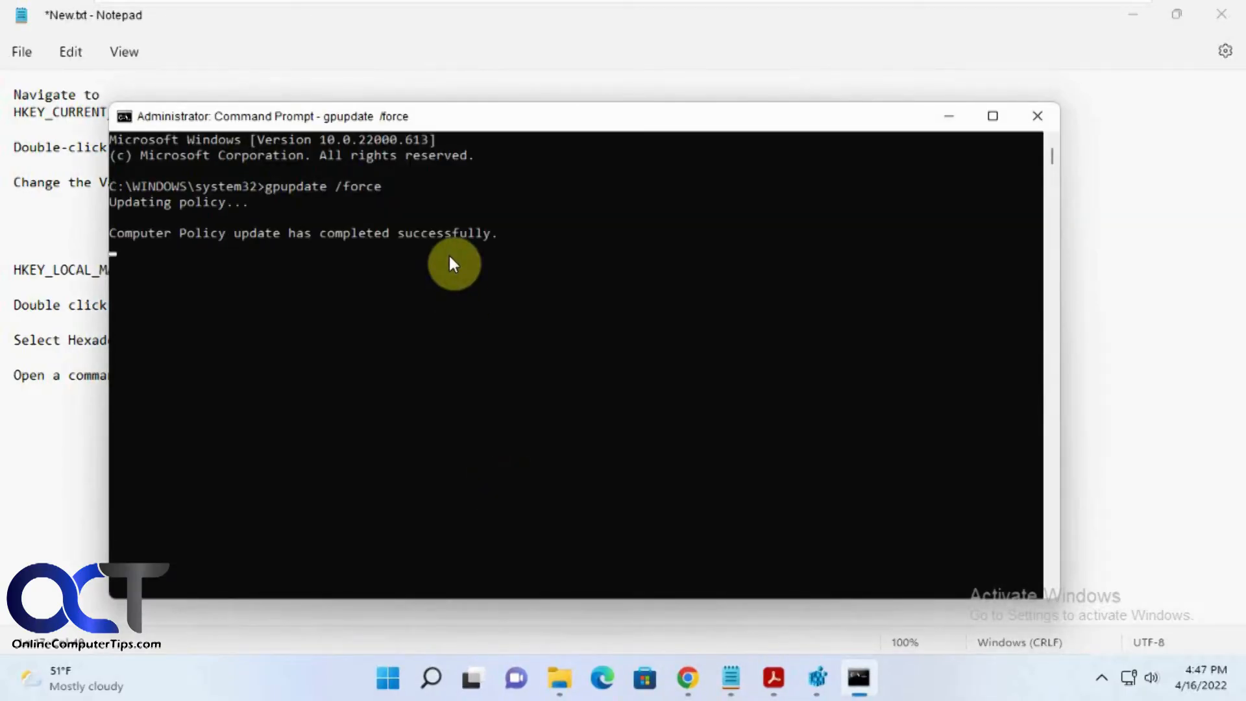
pyautogui.moveTo(1092, 281)
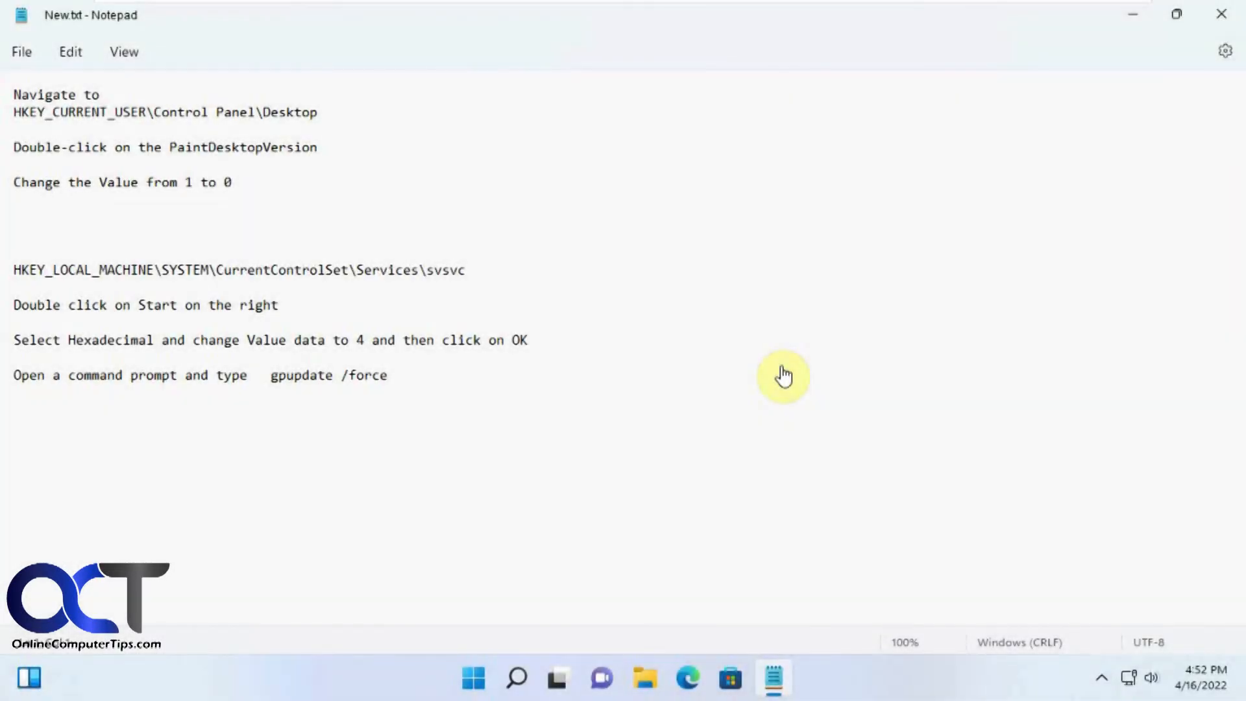
pyautogui.moveTo(1020, 518)
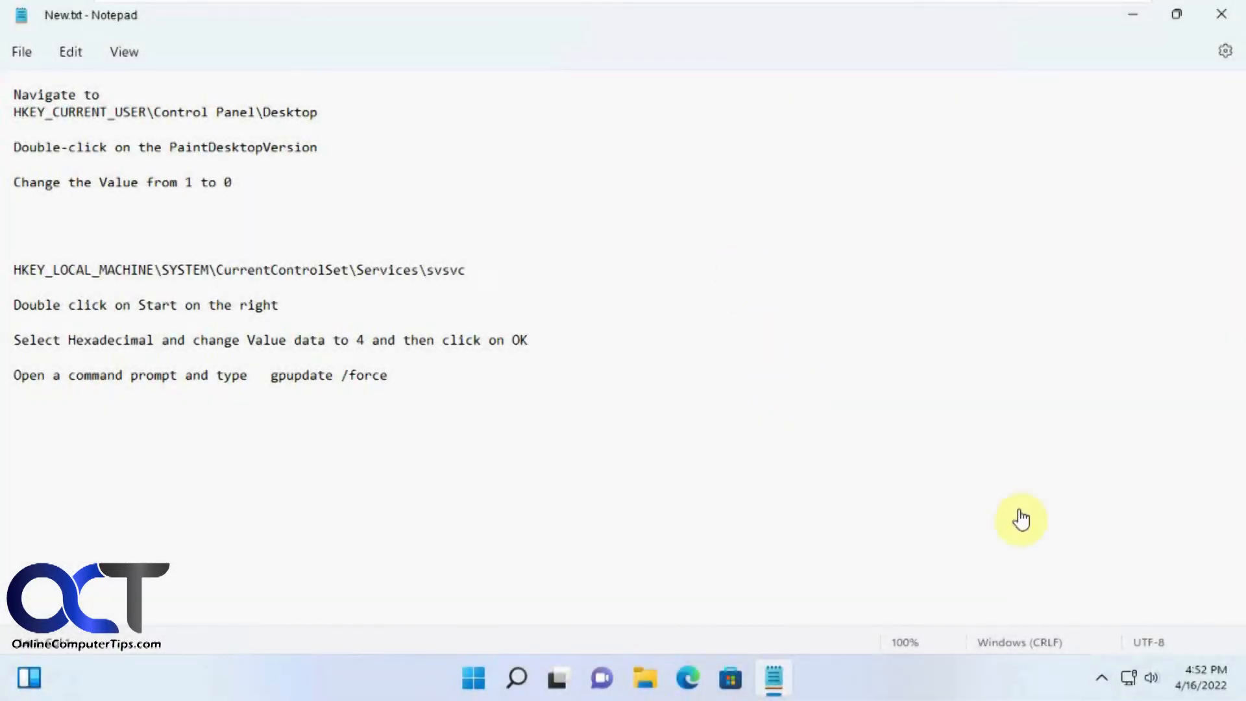
pyautogui.moveTo(1157, 593)
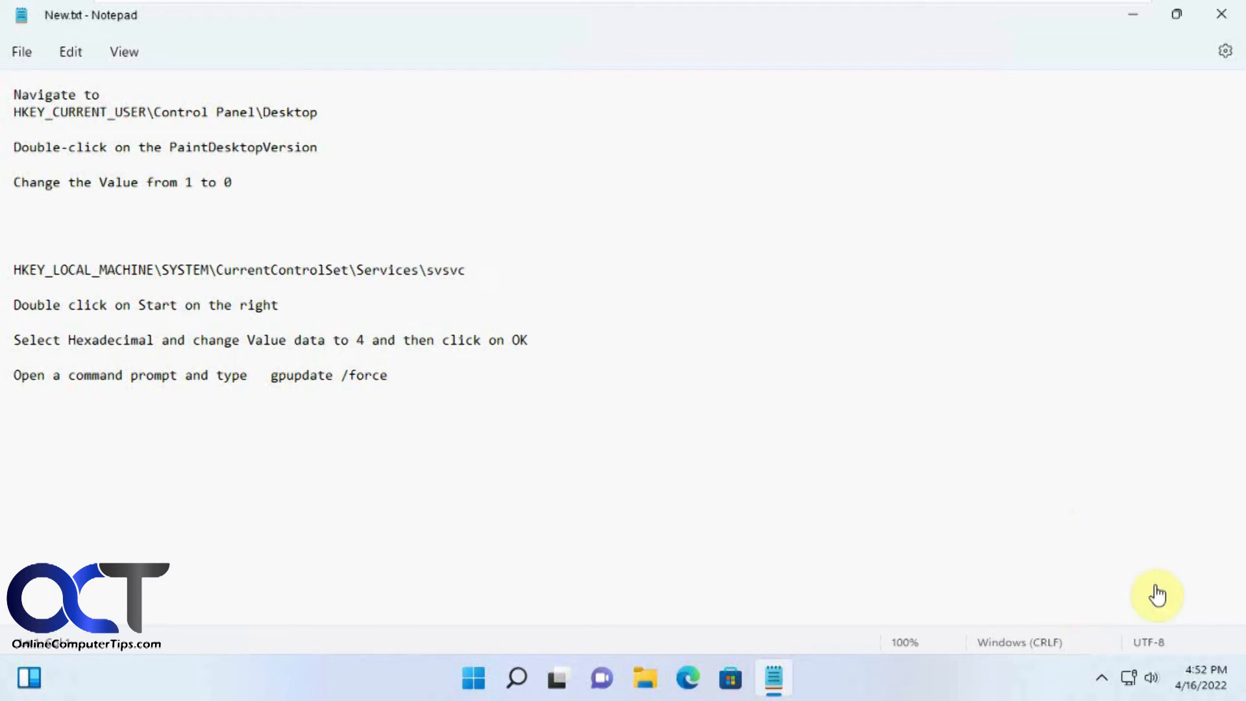
pyautogui.moveTo(1108, 580)
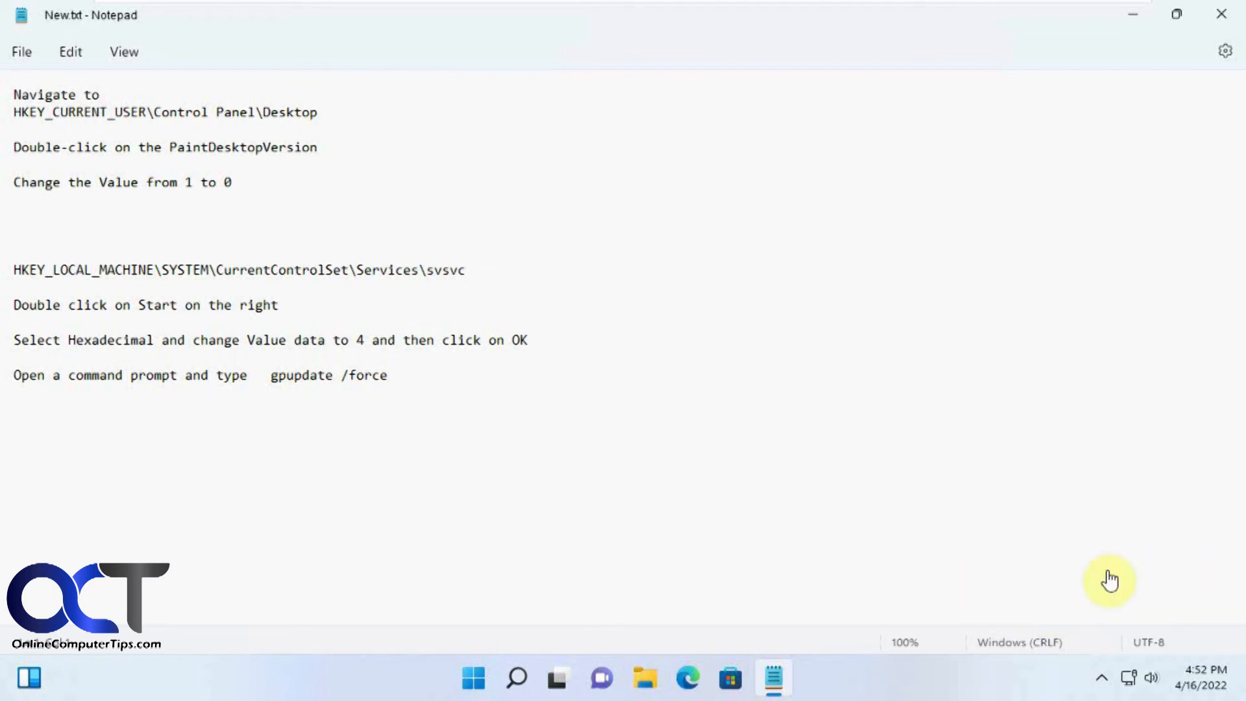
pyautogui.moveTo(1107, 562)
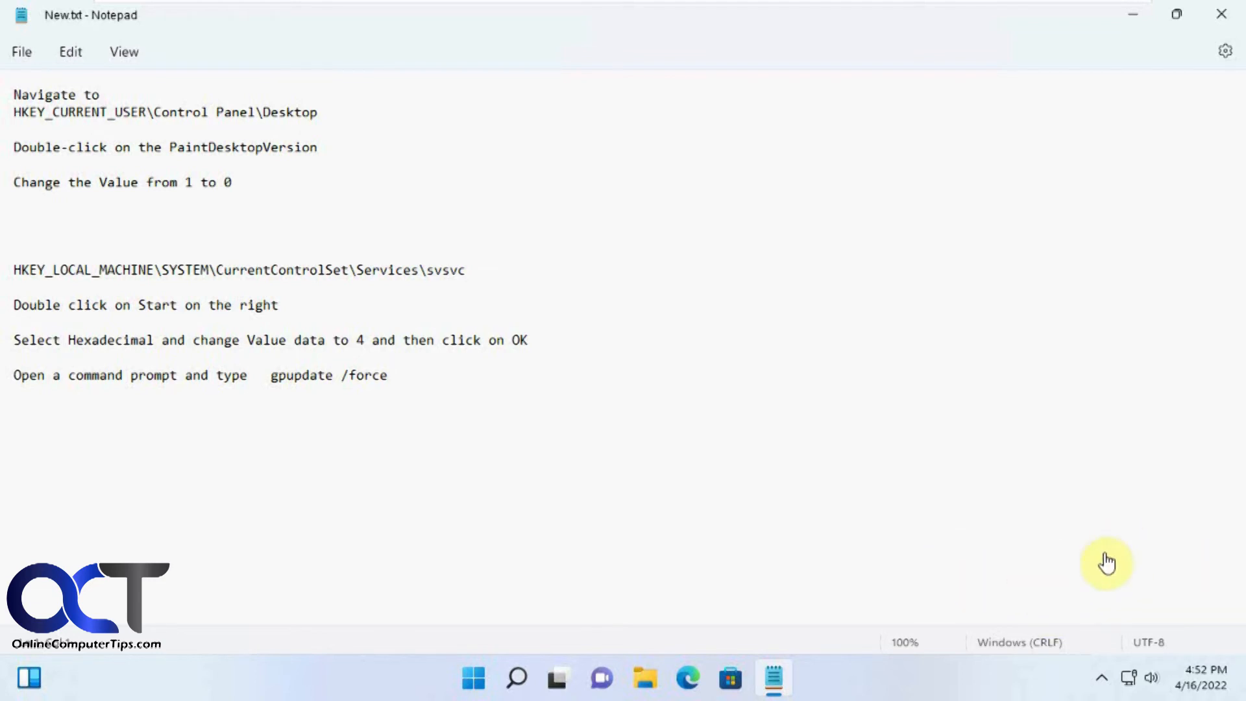
pyautogui.moveTo(1085, 605)
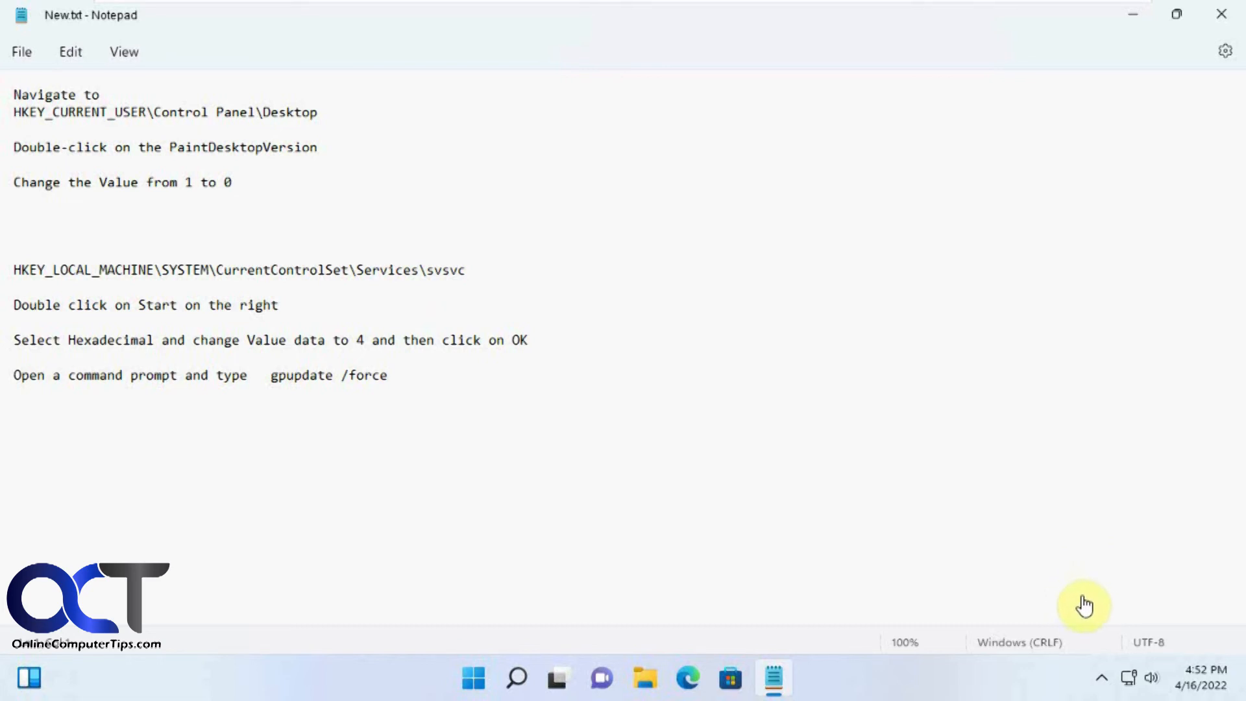
pyautogui.moveTo(1099, 567)
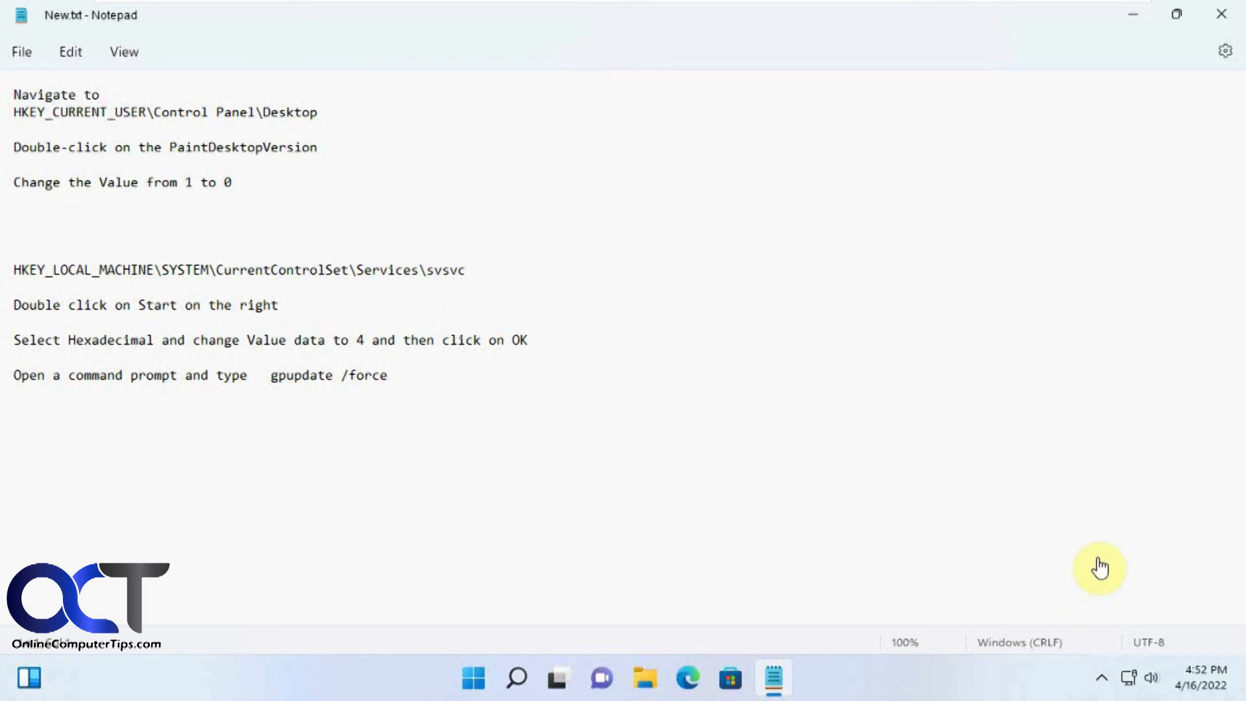
pyautogui.moveTo(340, 226)
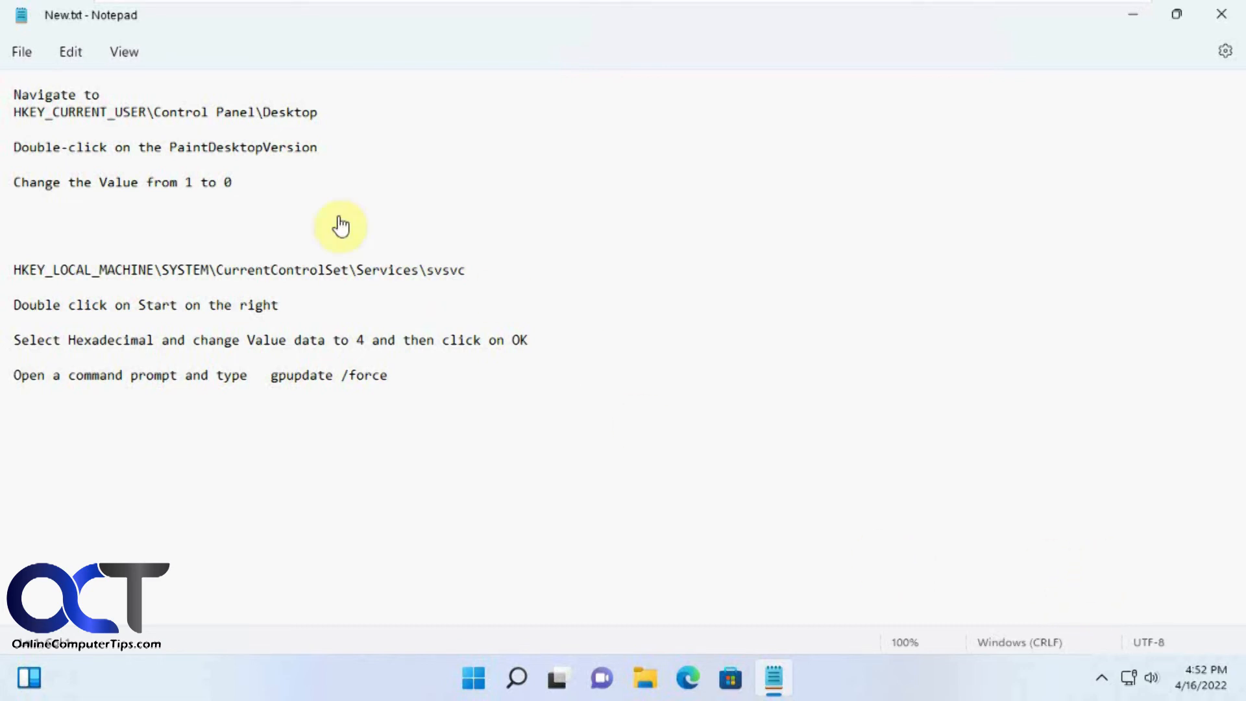
pyautogui.moveTo(139, 277)
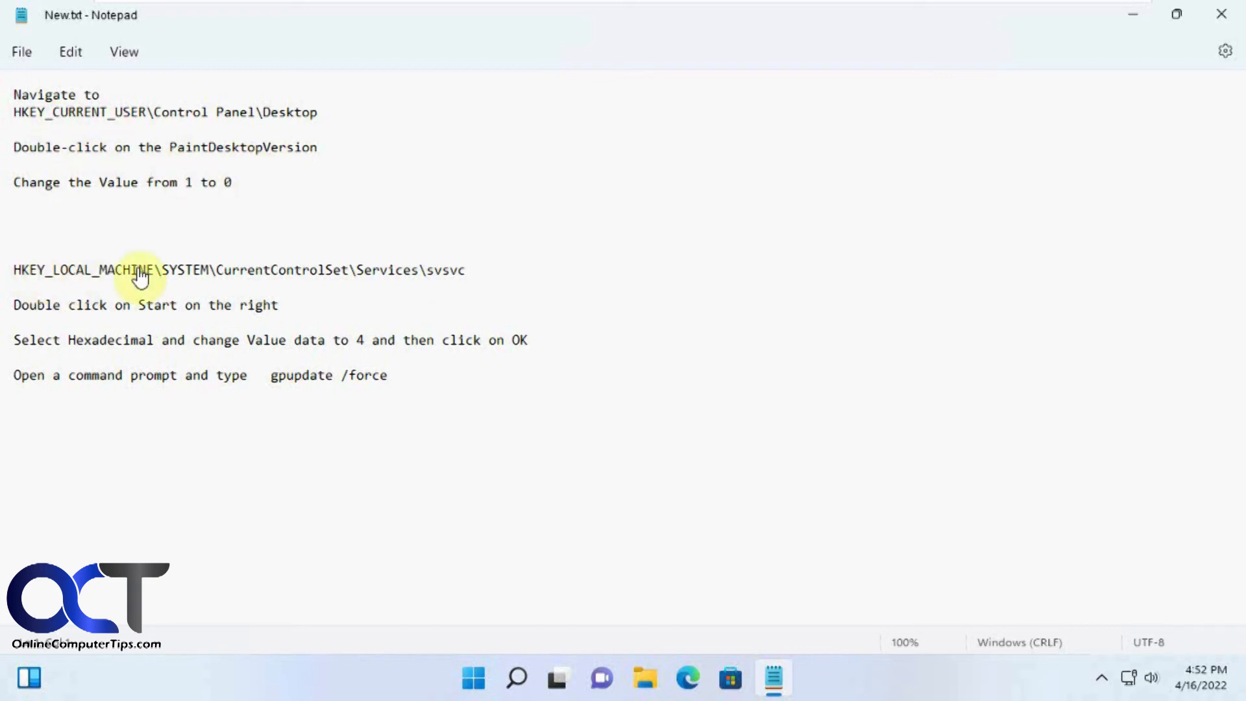
pyautogui.moveTo(448, 381)
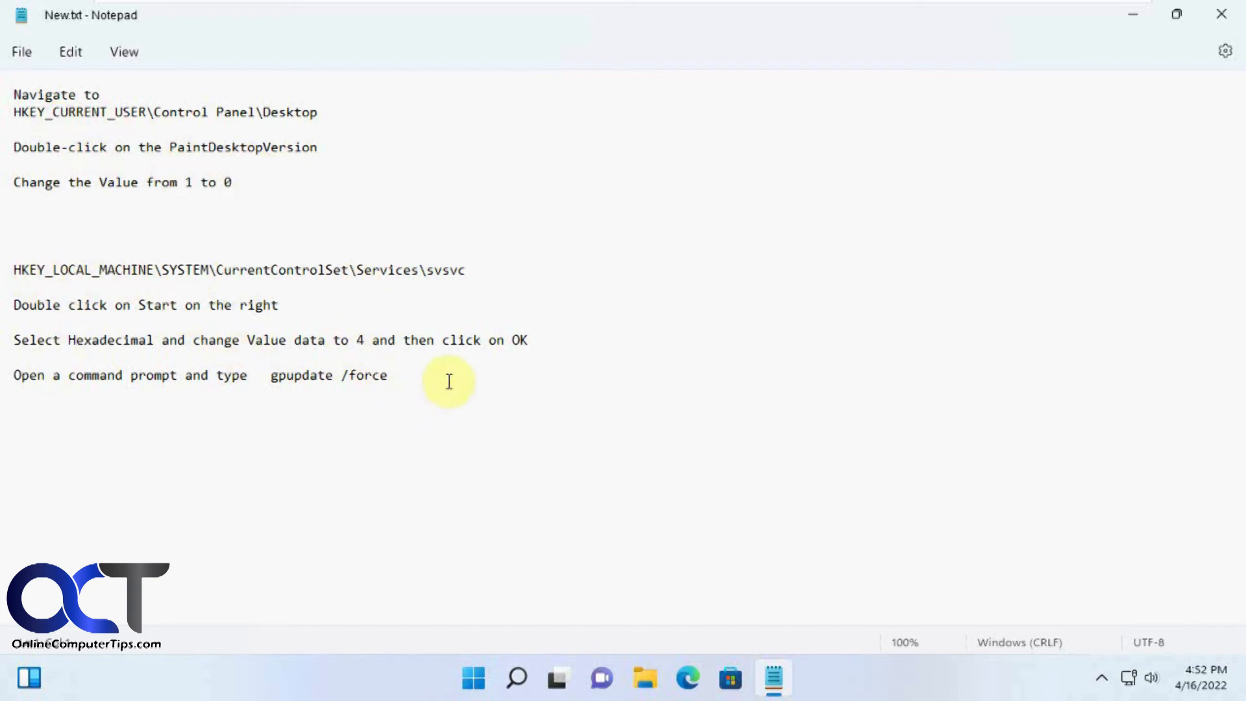
pyautogui.moveTo(999, 583)
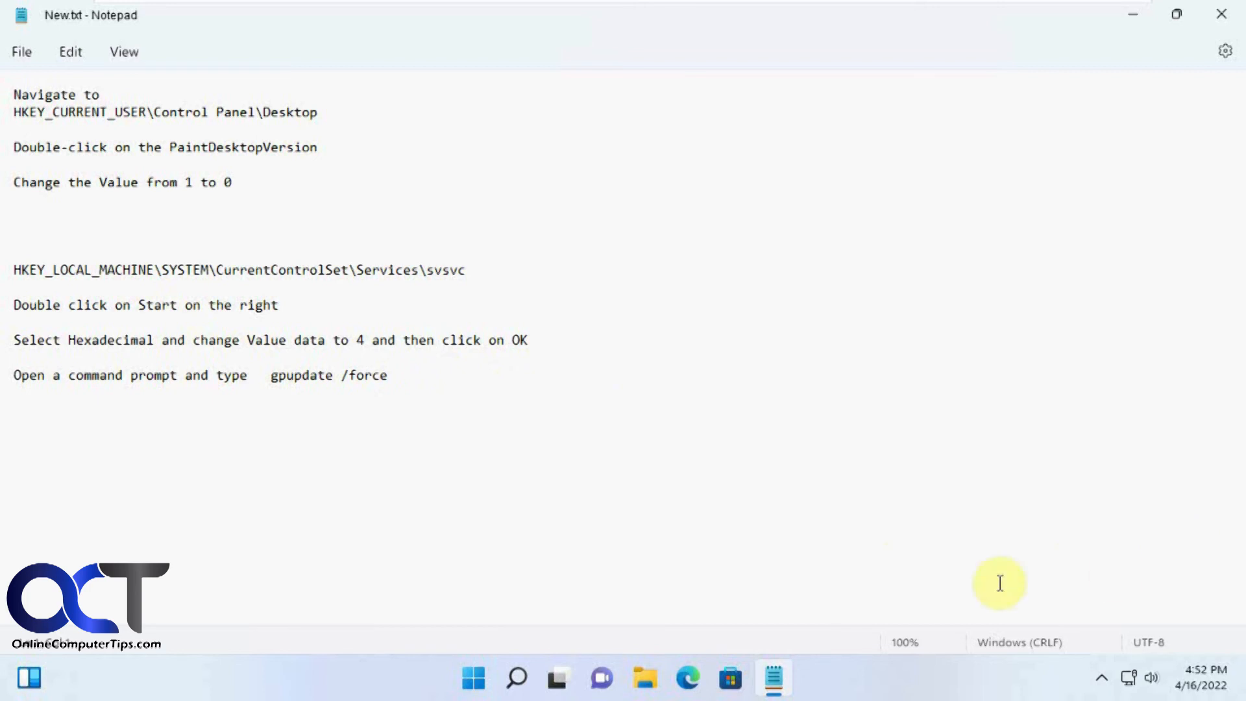
pyautogui.moveTo(863, 513)
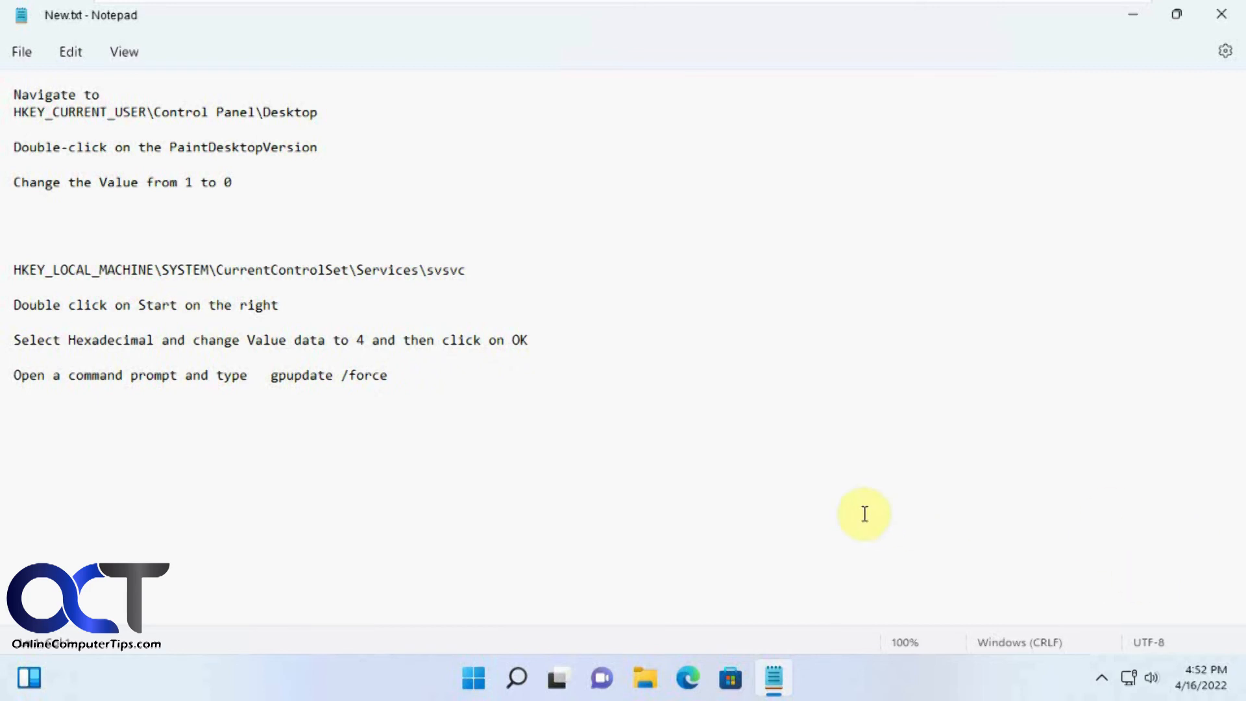